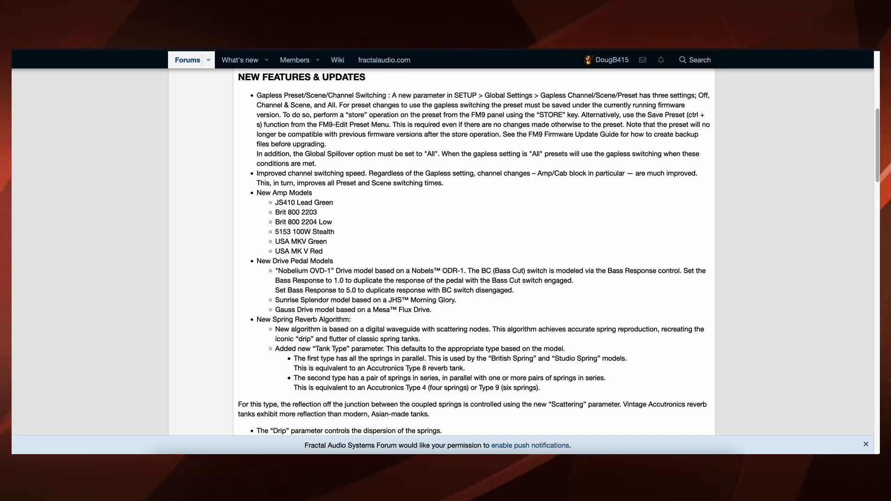
scroll(down, 3)
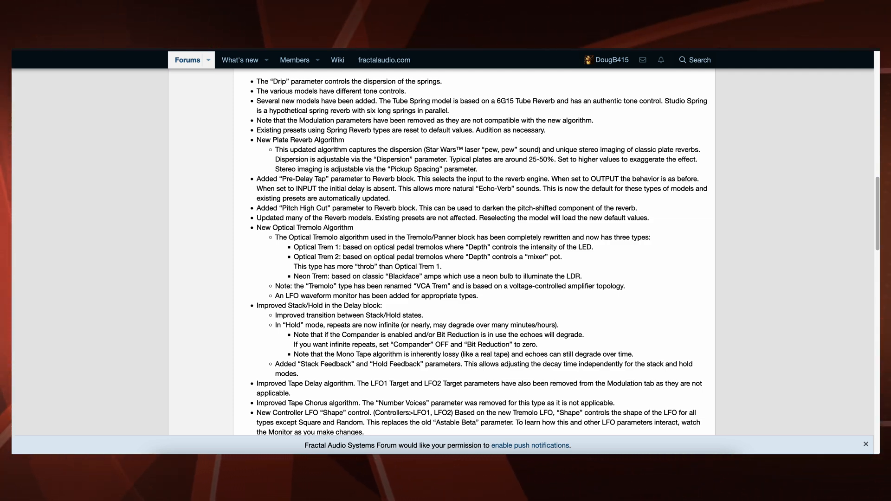
scroll(down, 3)
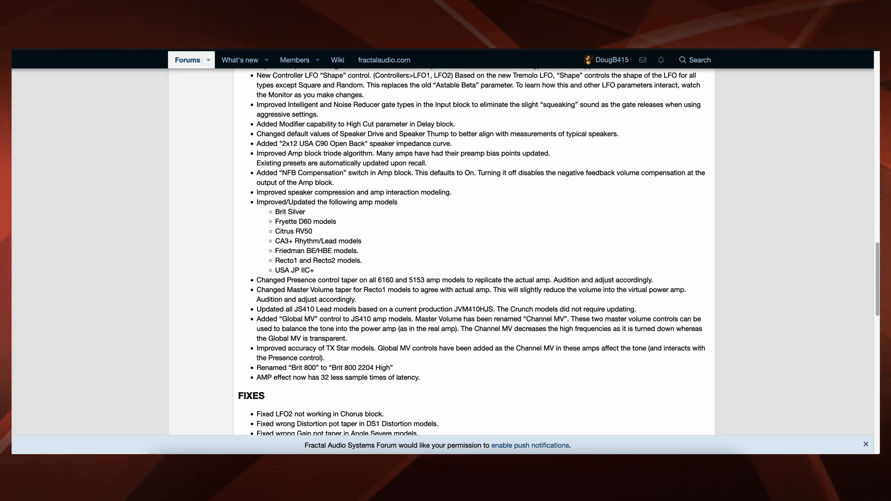
scroll(down, 3)
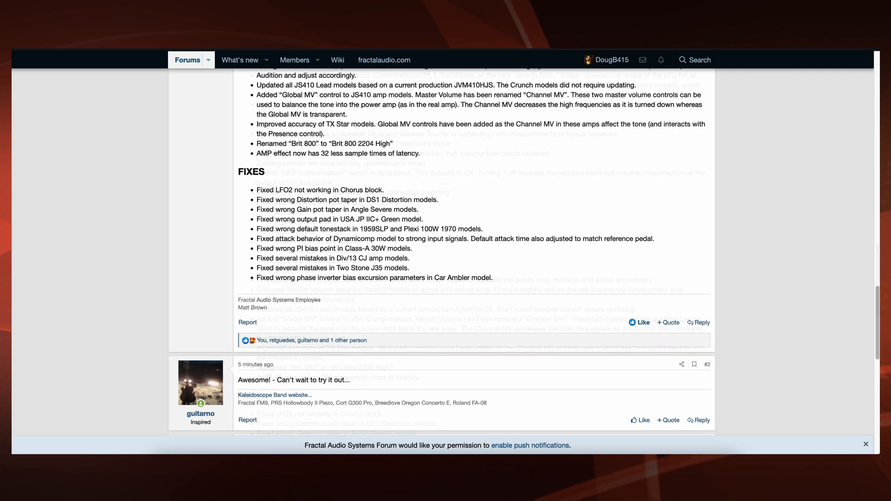